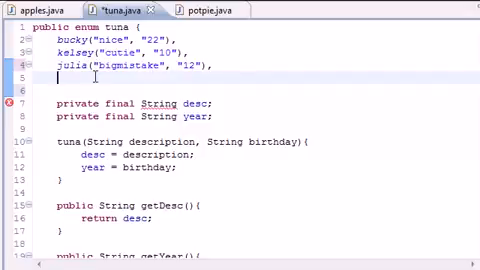
# Add the enum constant nicole("italian", "13") after the existing tuna constants
pyautogui.write('nicole')
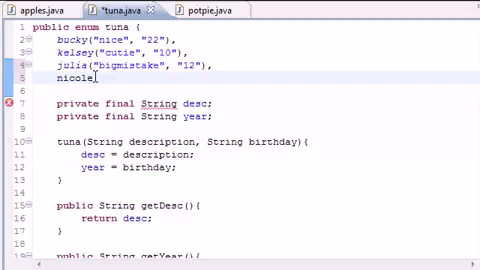
pyautogui.write('()')
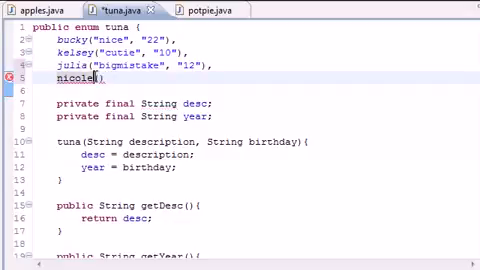
pyautogui.write('""')
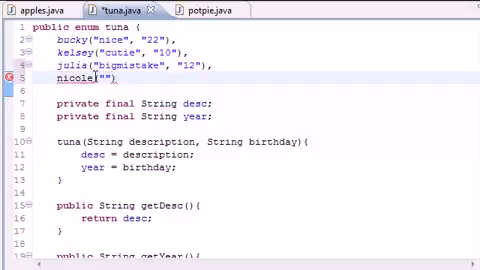
pyautogui.write('italian",')
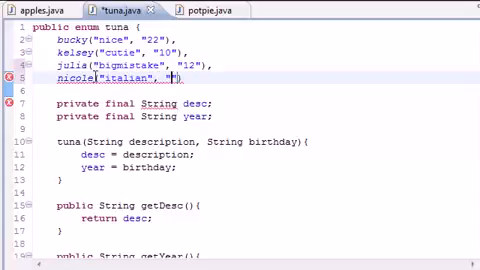
pyautogui.write('13')
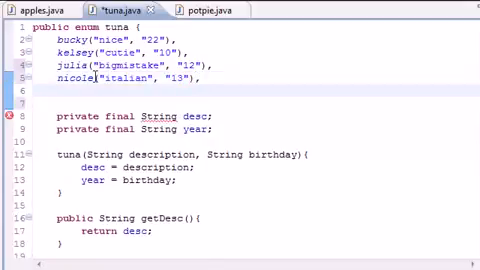
# Add the enum constant candy("different", "14")
pyautogui.write('candy')
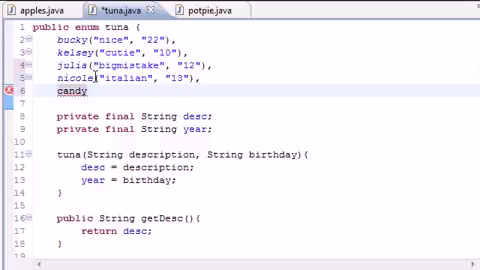
pyautogui.write('()')
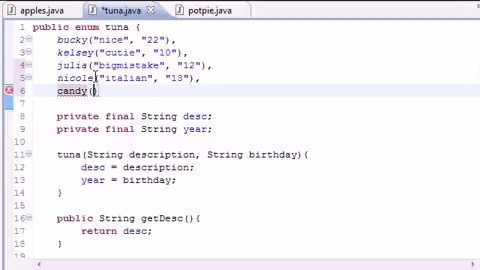
pyautogui.write('""')
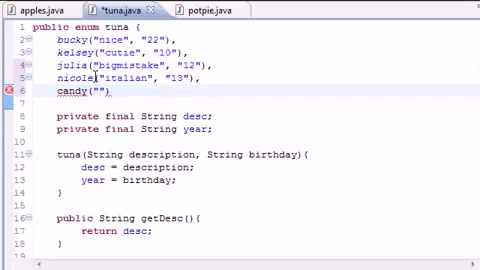
pyautogui.write('different",')
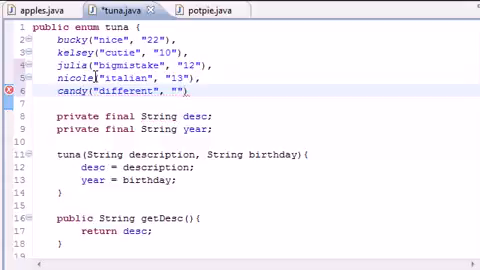
pyautogui.write('14')
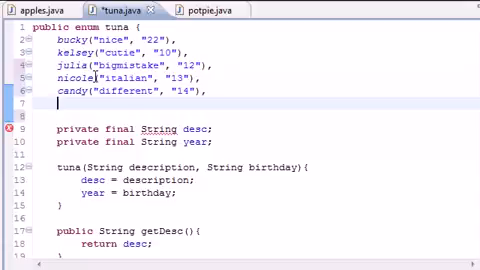
# Add the final constant erin("irish", "16") and terminate the constant list with a semicolon
pyautogui.write('erin()')
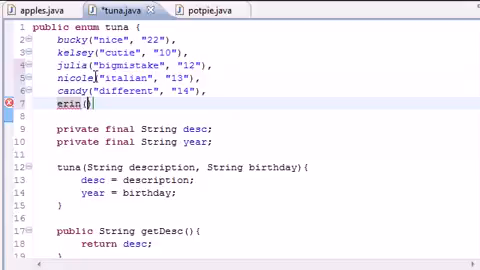
pyautogui.write(')')
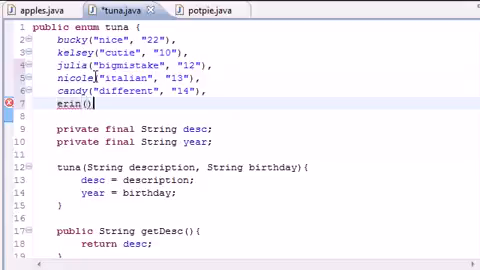
pyautogui.write(';')
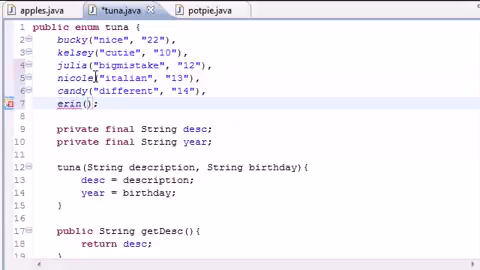
pyautogui.write('""')
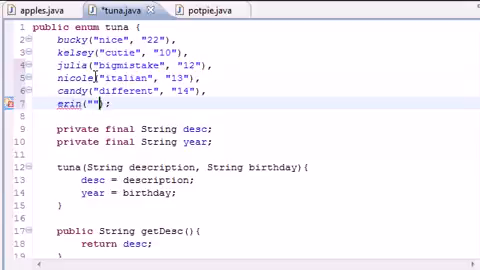
pyautogui.write('iwish')
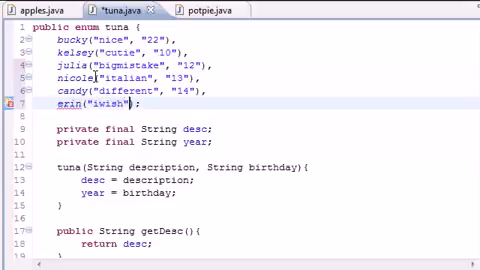
pyautogui.write(', ""')
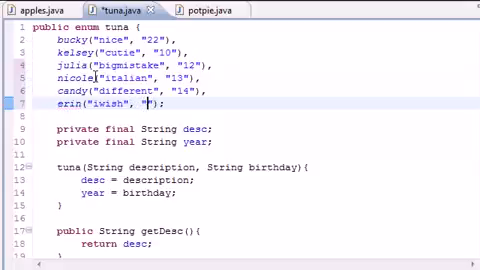
pyautogui.write('16')
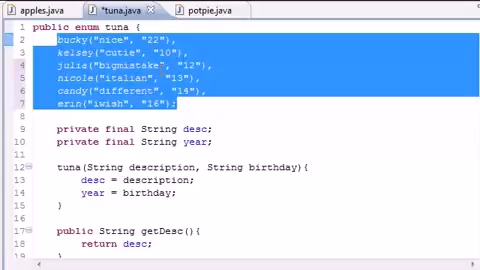
# In apples' main, add a println of "\nAnd now for the range of constants!!!\n" after the loop, picking println from content assist
pyautogui.click(30, 10)
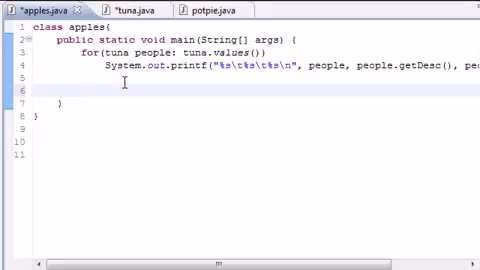
pyautogui.write('Sy')
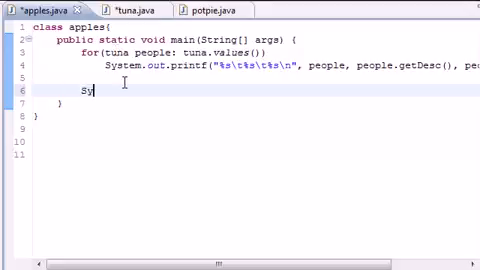
pyautogui.write('stem.out.')
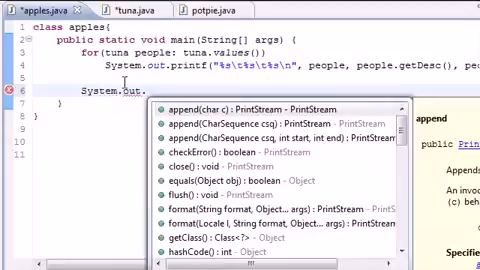
pyautogui.write('println(')
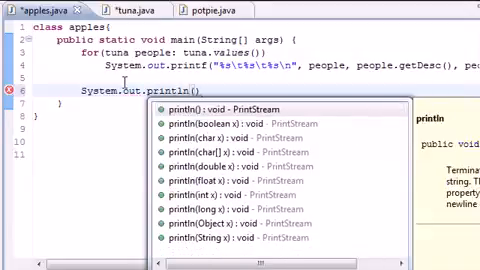
pyautogui.press('Escape')
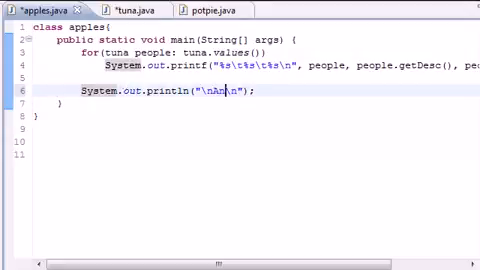
pyautogui.write('And now for the rai')
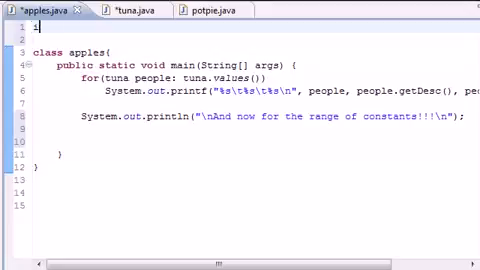
# Add import java.util.EnumSet; at the top of apples.java, choosing EnumSet from content assist
pyautogui.write('import java.util.')
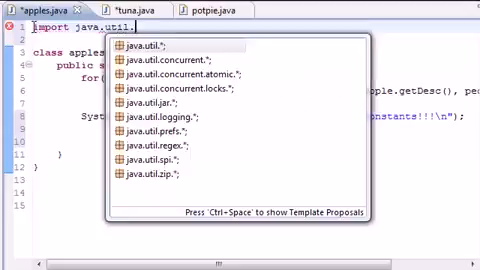
pyautogui.write('EnumSet;')
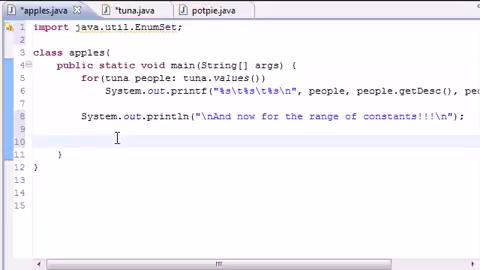
# Start a second loop for(tuna people : ...) in main, checking the tuna enum's constants along the way
pyautogui.write('for')
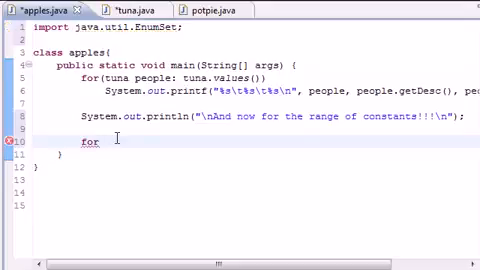
pyautogui.write('()')
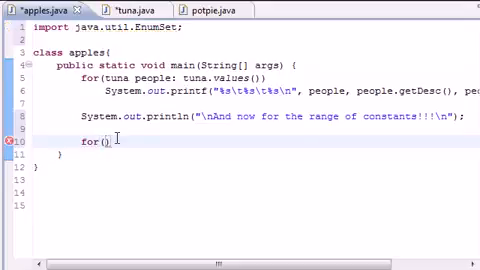
pyautogui.write('tuna')
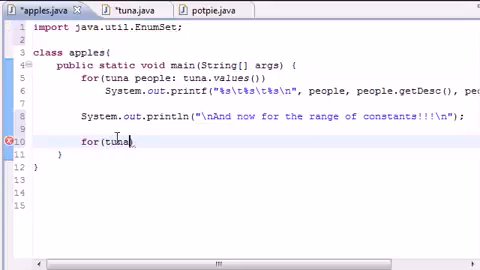
pyautogui.write('people;')
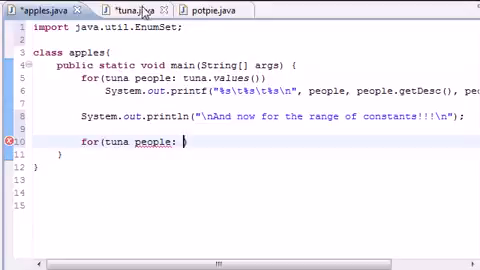
pyautogui.click(110, 8)
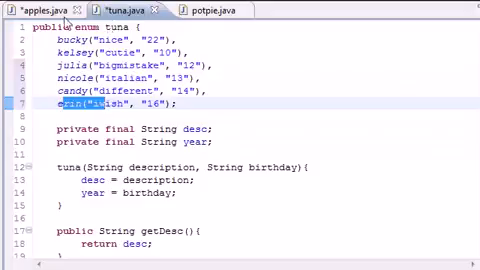
pyautogui.click(36, 8)
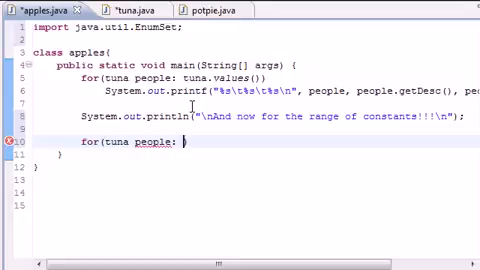
# Make the loop iterate over EnumSet.range(tuna.kelsey, tuna. to begin the constant range
pyautogui.write('EnumSet')
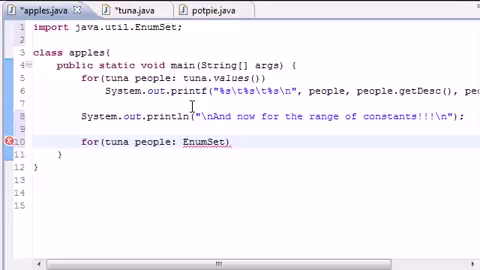
pyautogui.write('.range(tuna, to')
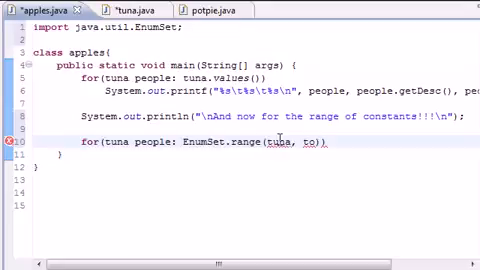
pyautogui.write('kelsey')
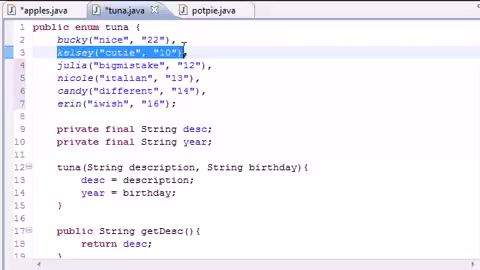
pyautogui.click(40, 8)
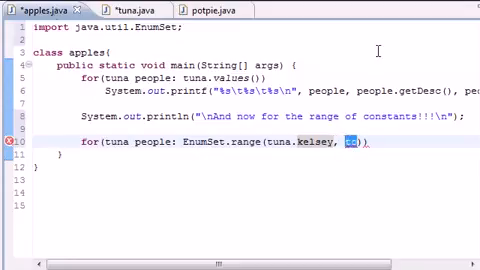
pyautogui.write('tuna.')
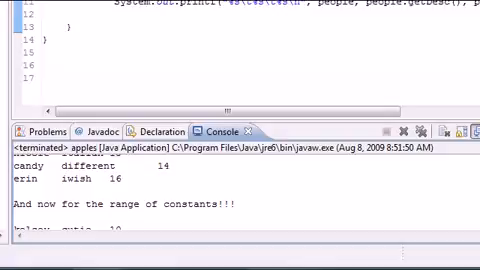
pyautogui.scroll(-3)
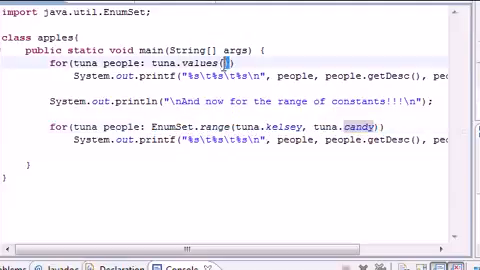
pyautogui.doubleClick(180, 66)
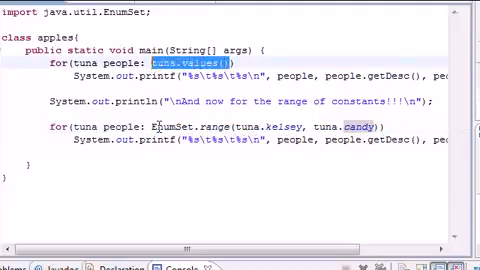